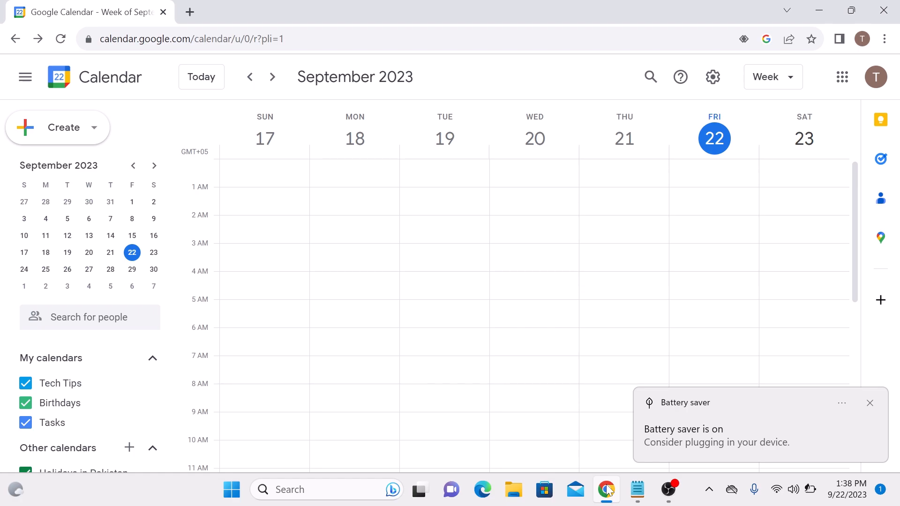
Step: Dismiss the Battery saver notice and open Chrome's menu to More tools
click(870, 403)
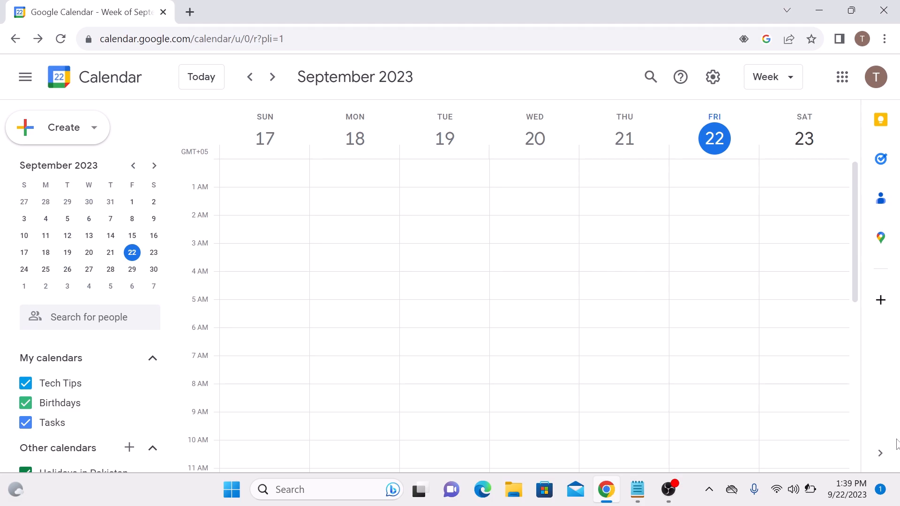
mouse_move(885, 39)
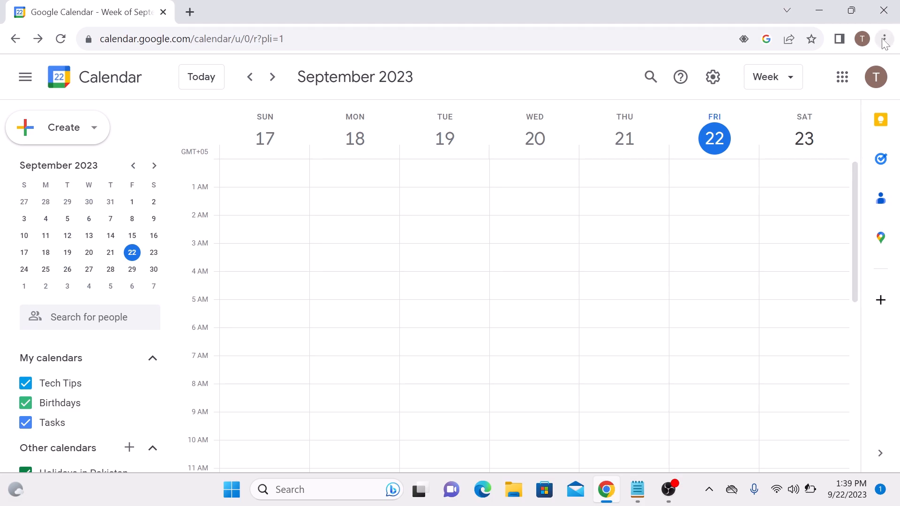
click(885, 38)
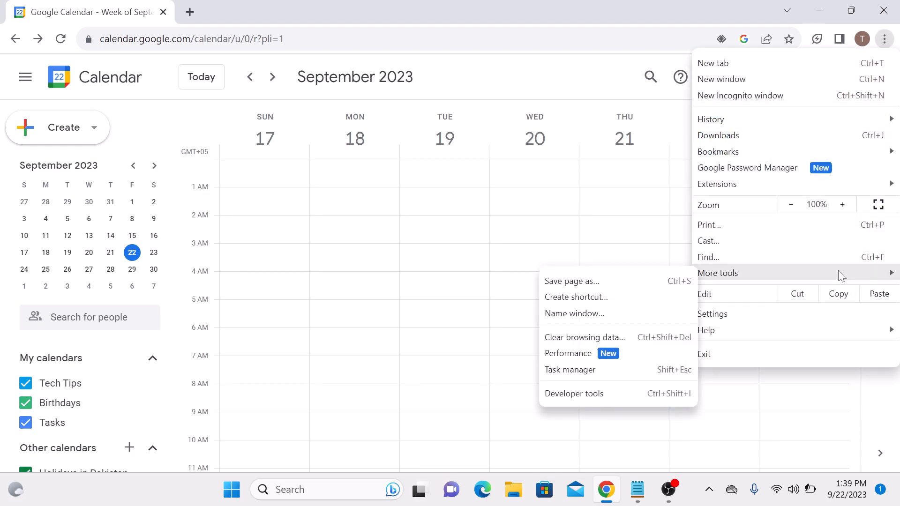
mouse_move(575, 298)
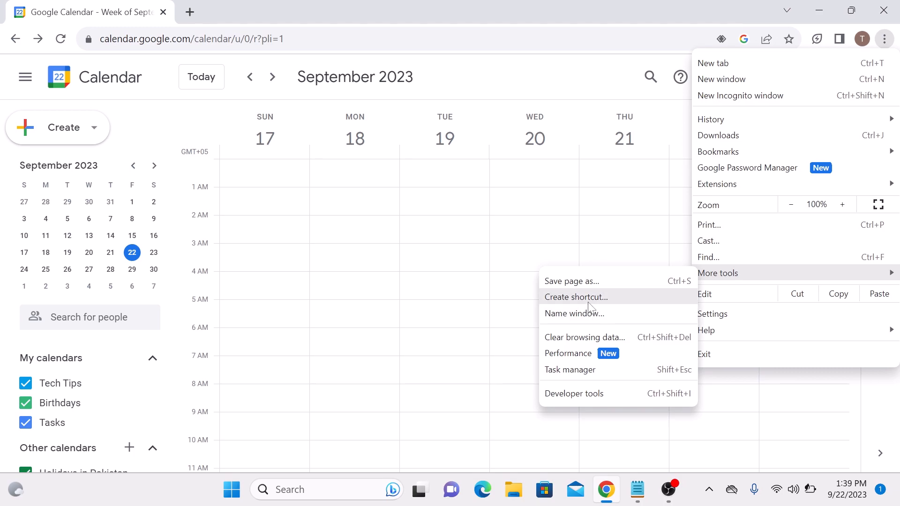
Step: Create a Google Calendar shortcut with 'Open as window' enabled
click(576, 297)
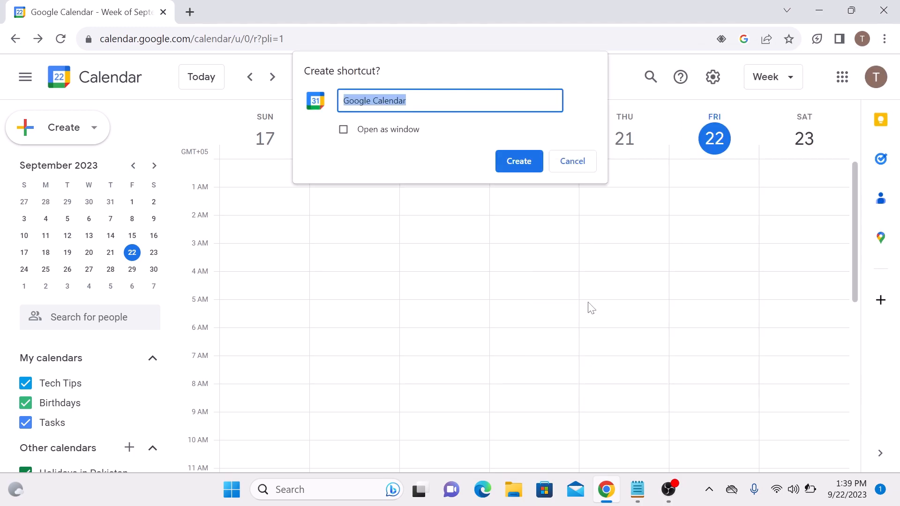
mouse_move(374, 136)
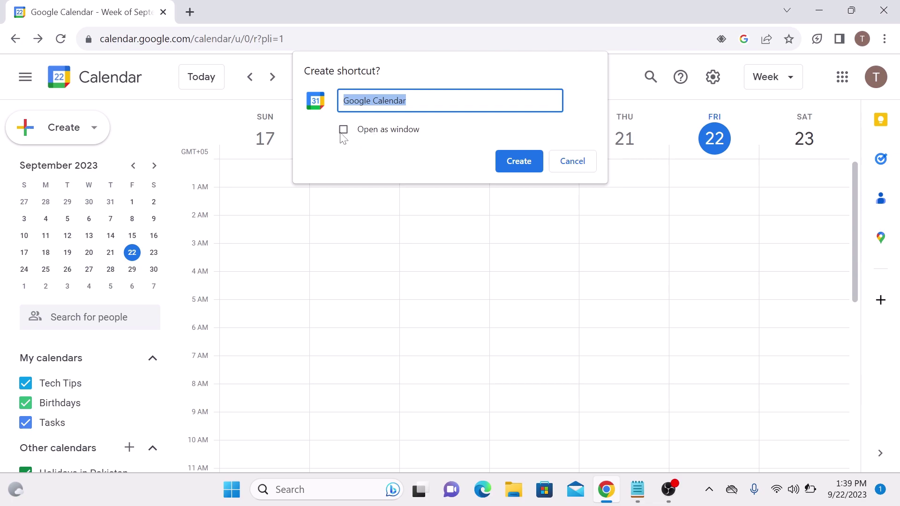
click(343, 130)
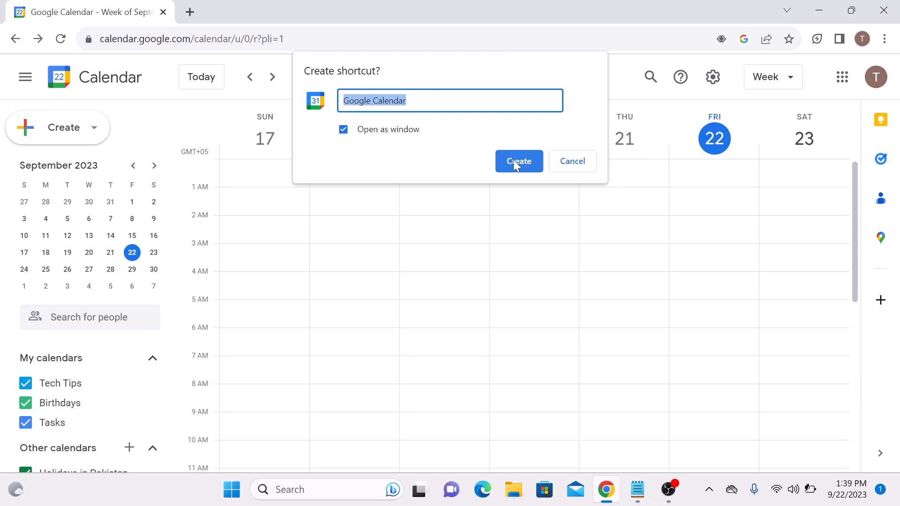
click(518, 161)
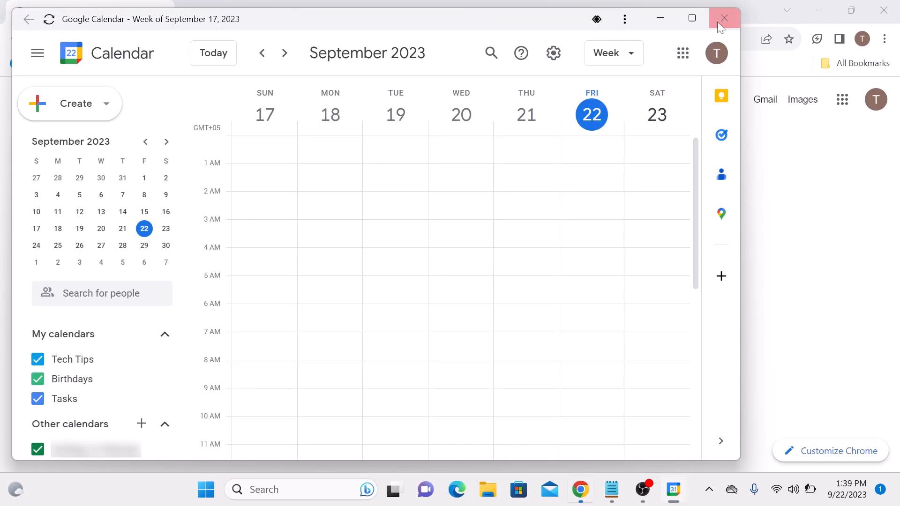
Step: Close the Calendar app window and relaunch it from the new desktop icon
click(724, 18)
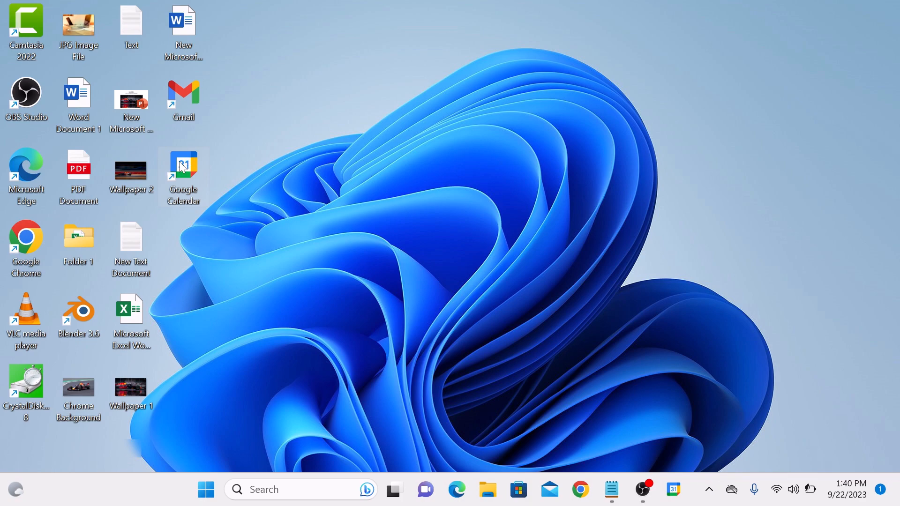
double_click(183, 166)
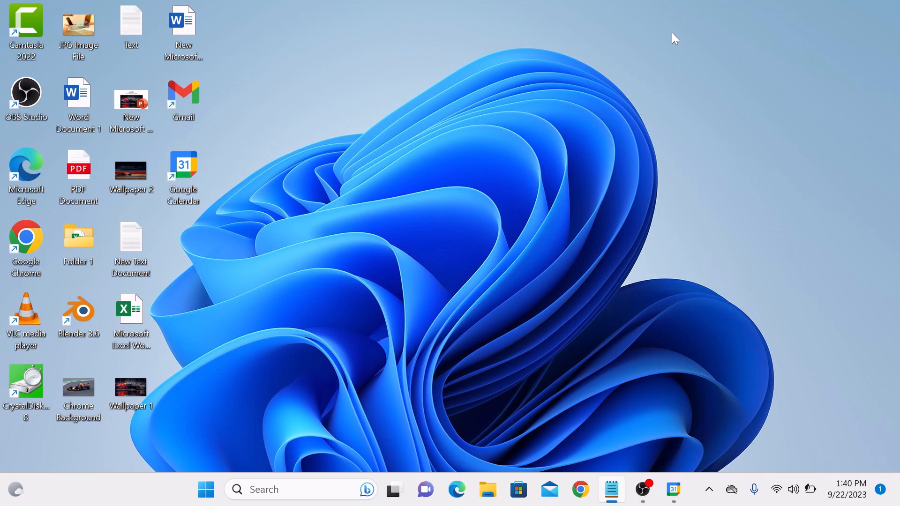
mouse_move(658, 389)
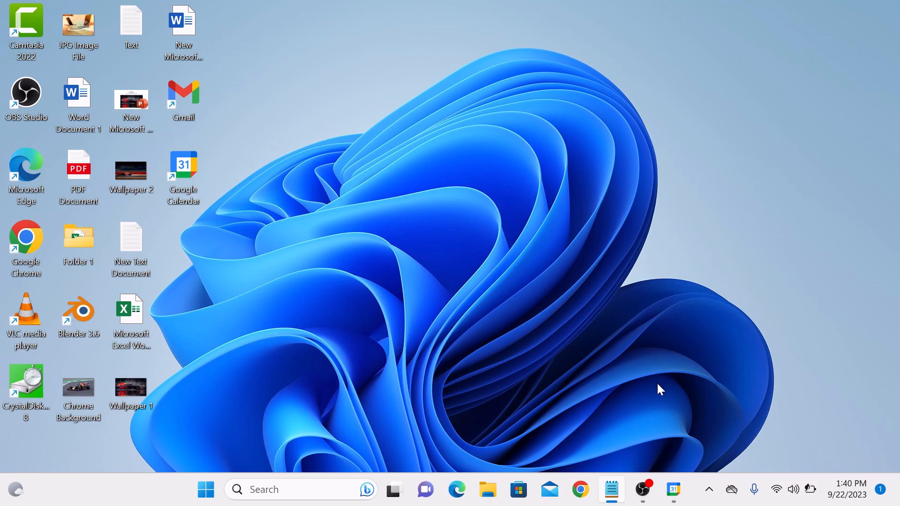
Step: Unpin Google Calendar from the taskbar through its right-click menu
right_click(672, 489)
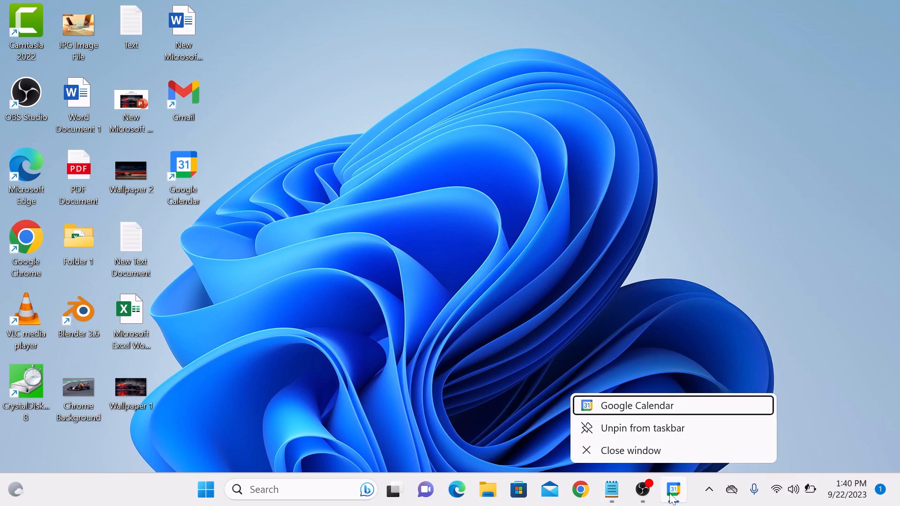
mouse_move(643, 433)
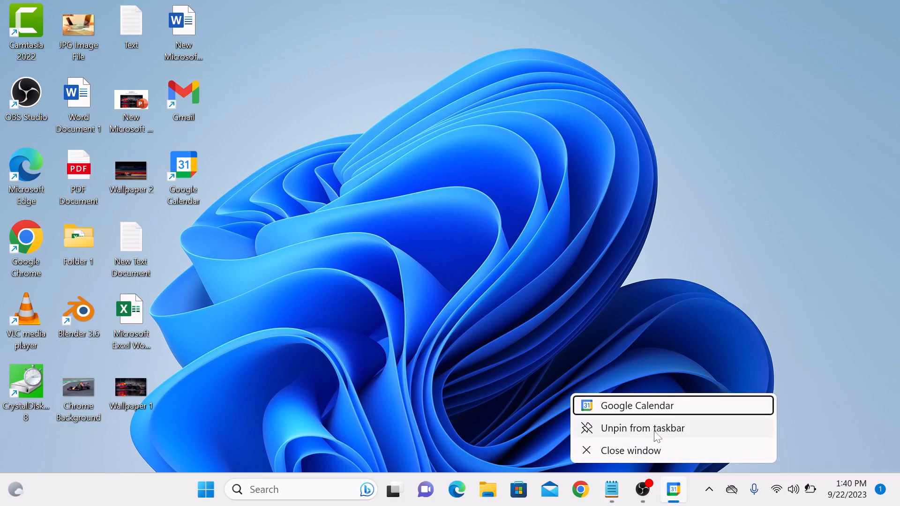
click(657, 437)
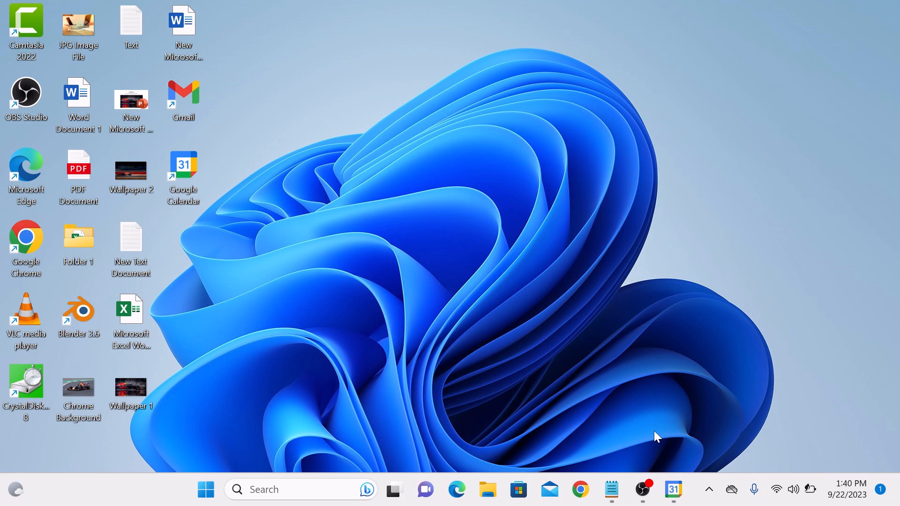